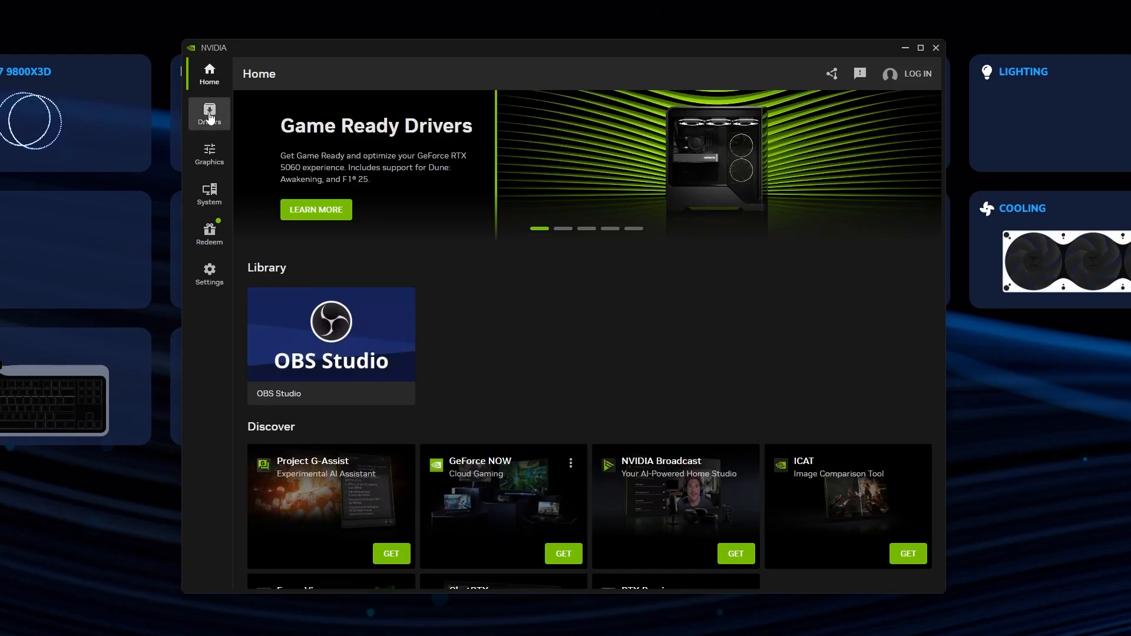
# Show the Drivers page with GeForce Game Ready Driver 576.52 installed and up to date.
pyautogui.click(208, 113)
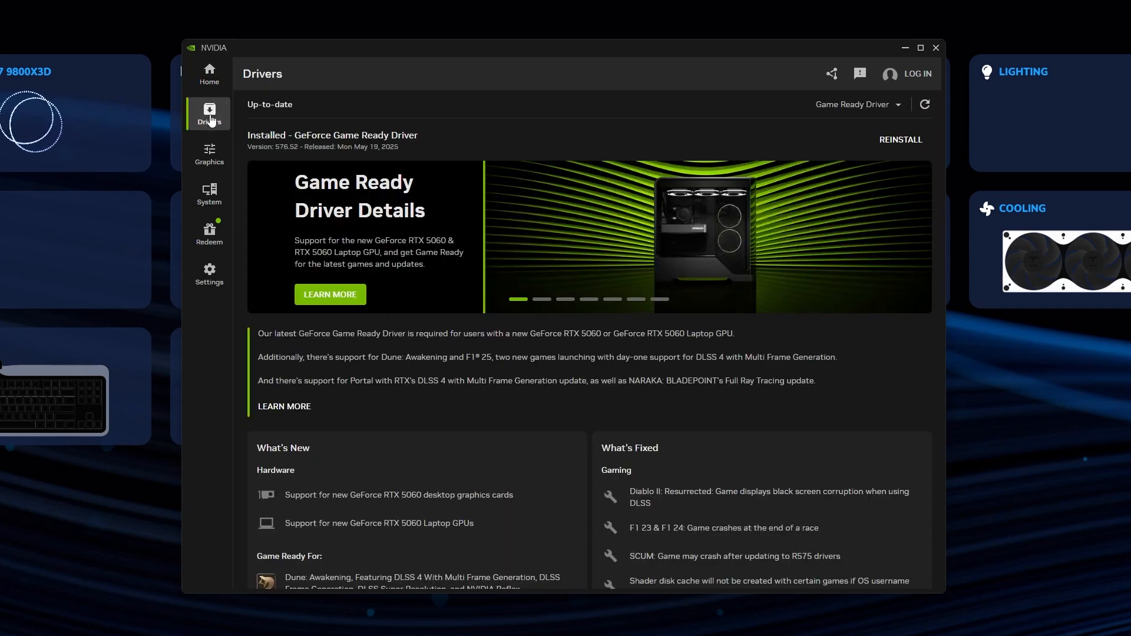